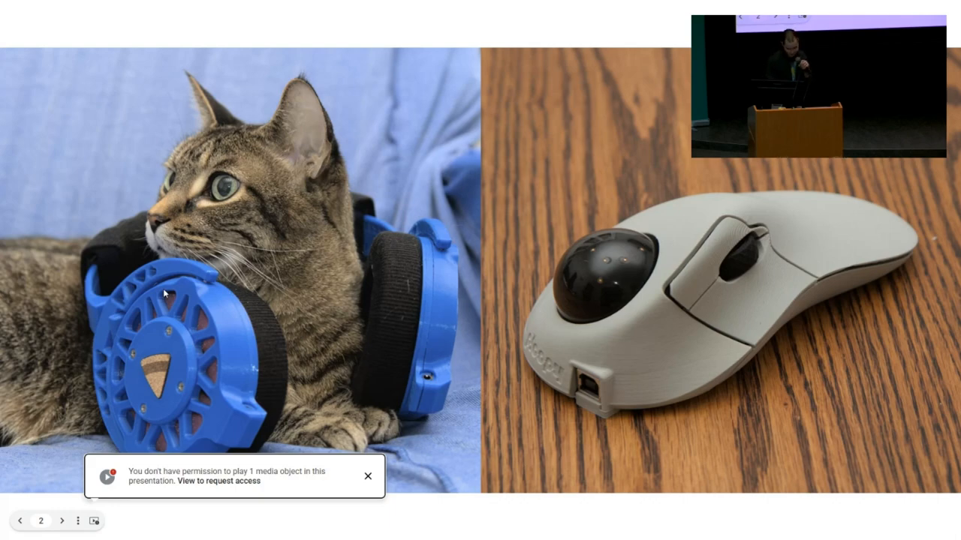
Advance the slideshow from the cat-with-headphones slide toward the flexible copper coil pads slide.
left_click(63, 521)
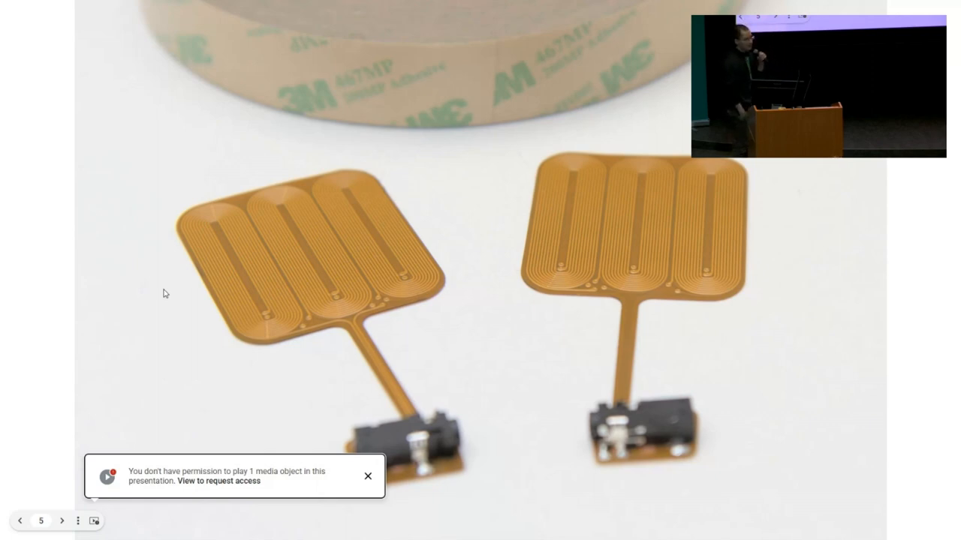
Advance to slide 6 showing the coil in a yellow printed frame beside a pink foam disc.
left_click(62, 521)
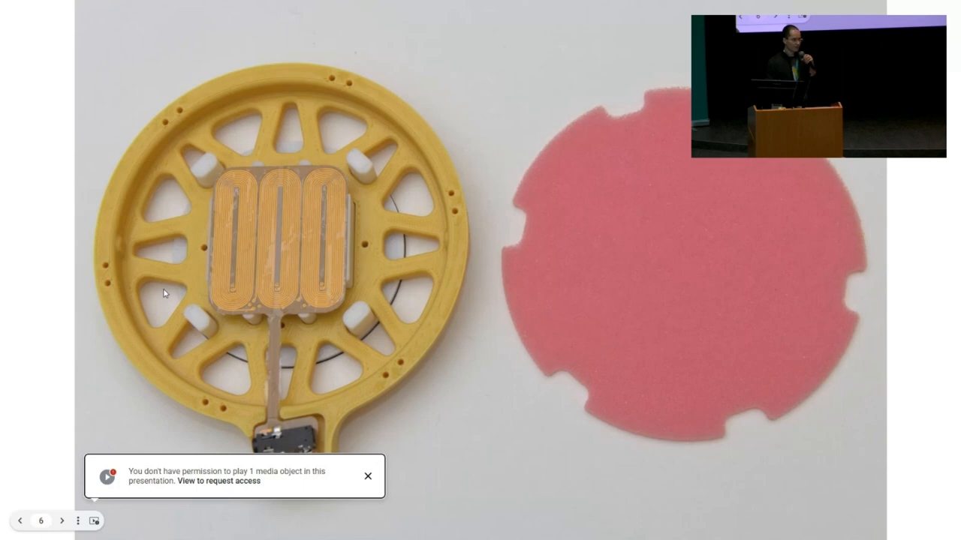
Advance through to slide 9 with the orange, pink and black hardware parts laid out on wood.
left_click(63, 521)
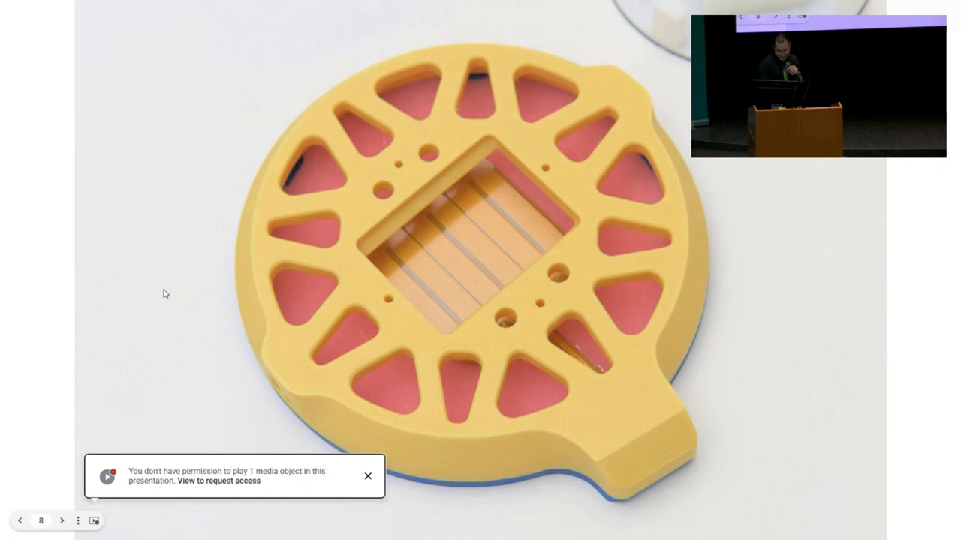
left_click(63, 521)
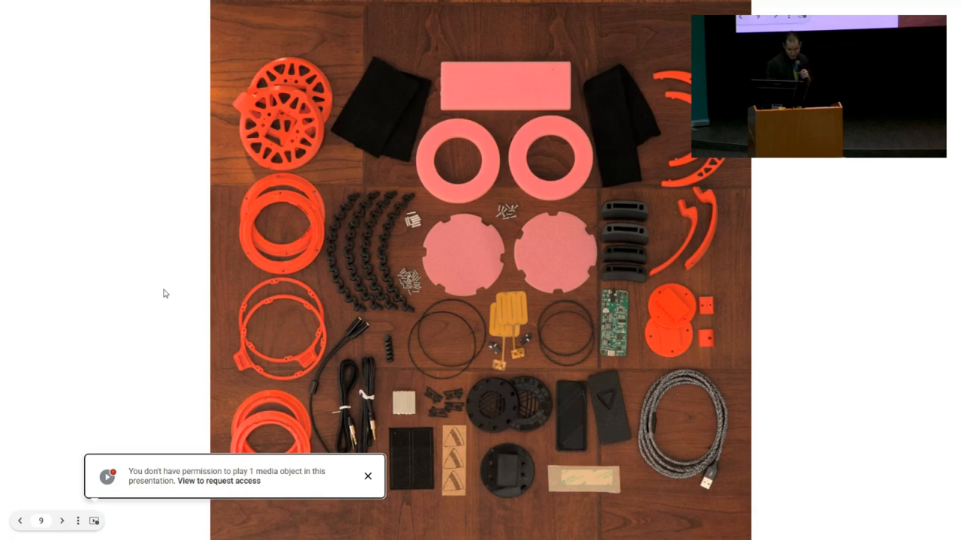
left_click(63, 521)
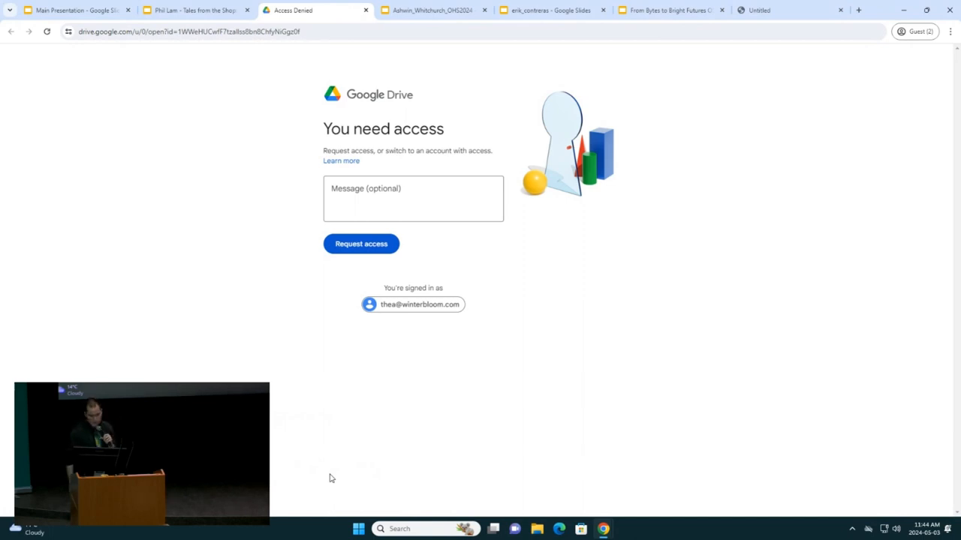
Switch back to the presentation's browser tab showing the blocked embedded video.
left_click(192, 9)
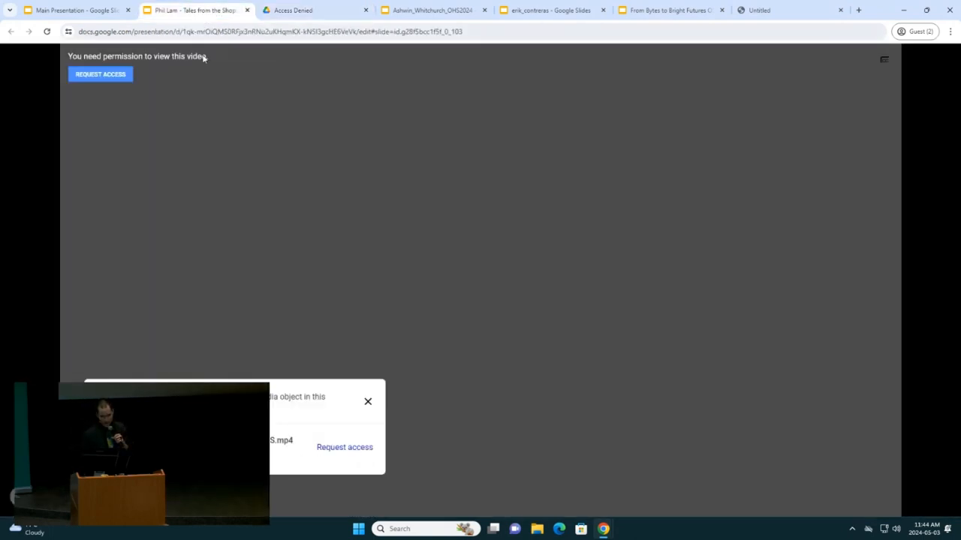